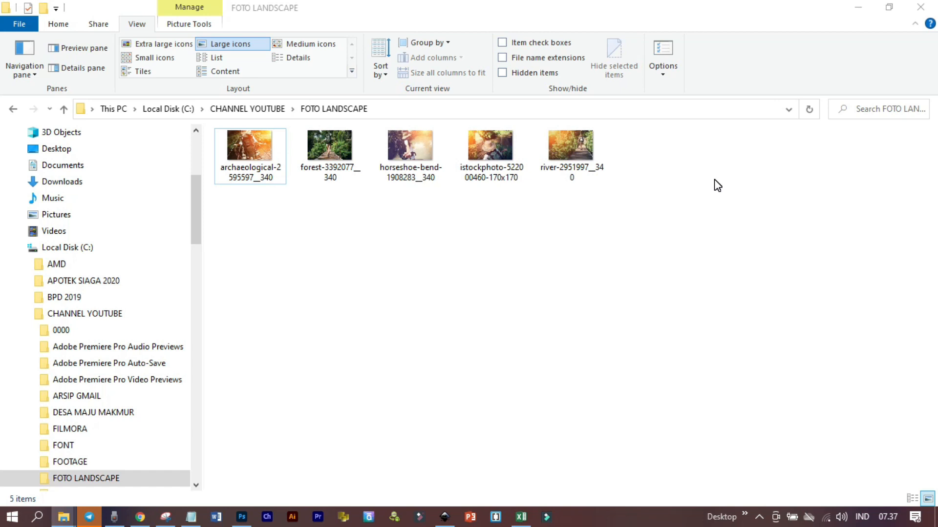
mouse_move(599, 410)
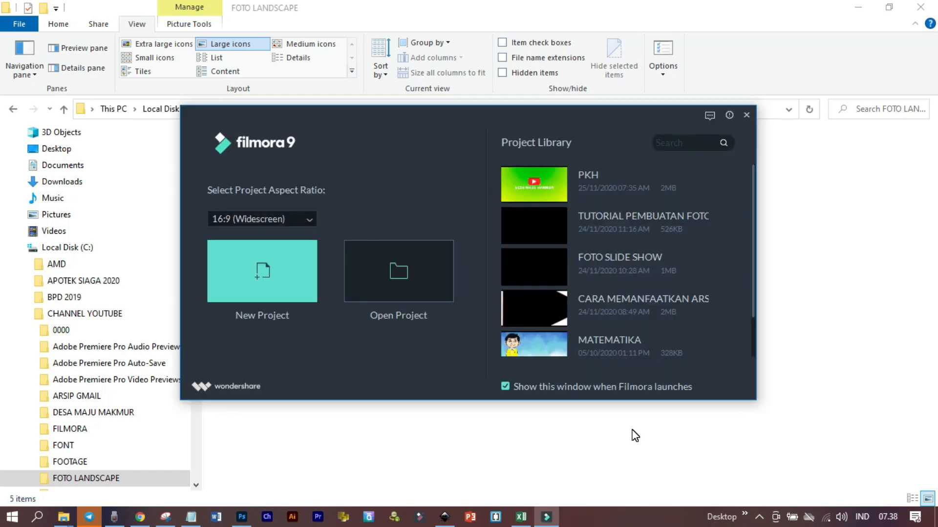
Start a new widescreen project and import the five landscape photos for track 1.
left_click(262, 271)
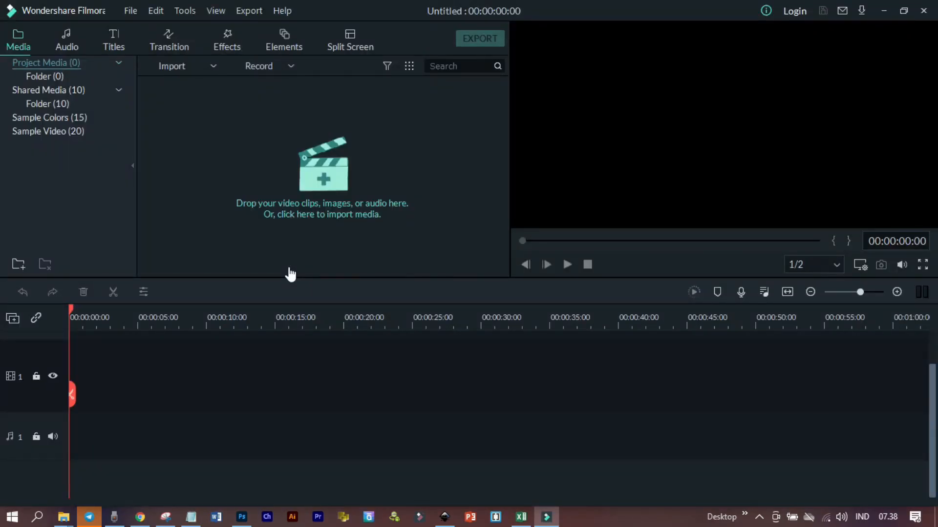
left_click(62, 515)
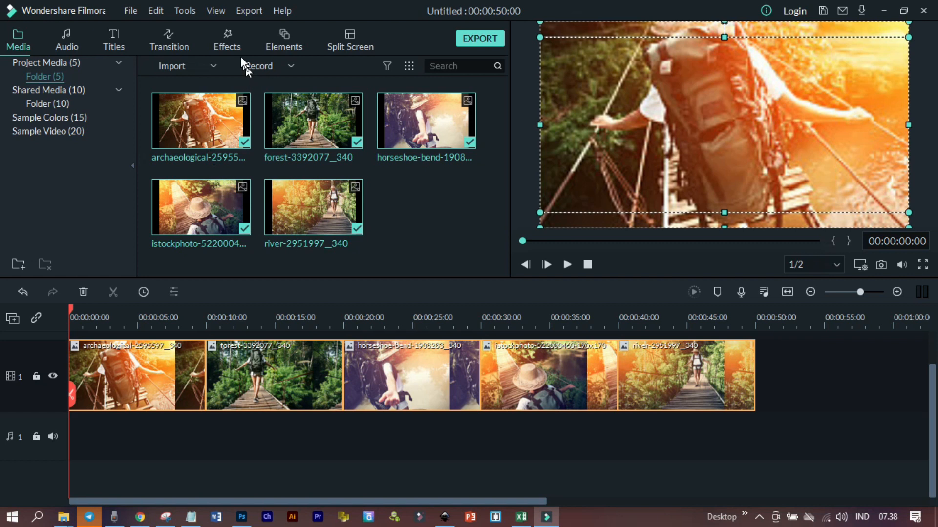
Add Square Blur to track 2, stretch it across all five photos to 50 s, and preview.
left_click(226, 39)
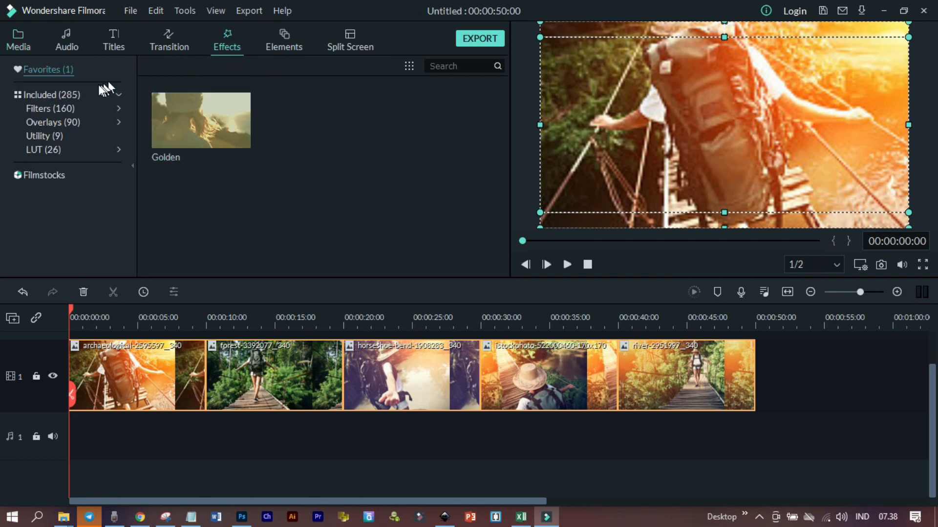
left_click(47, 95)
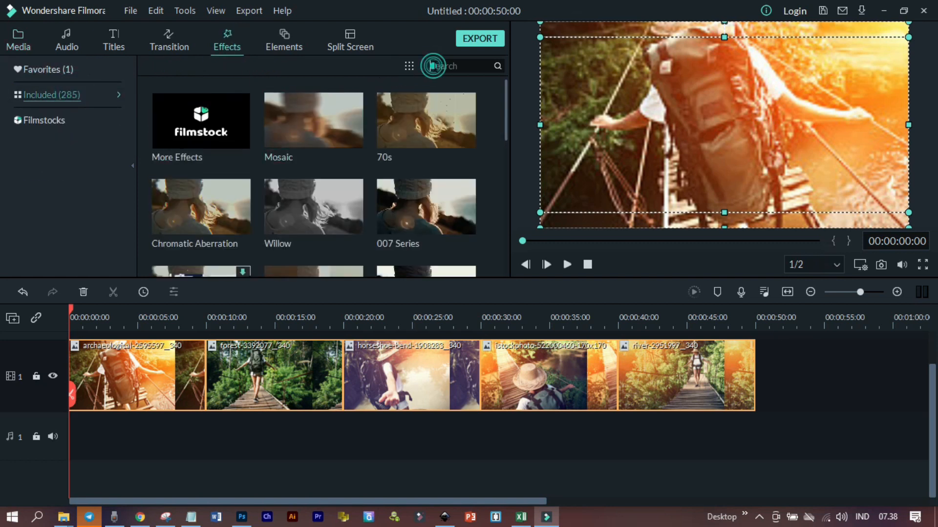
type("blur")
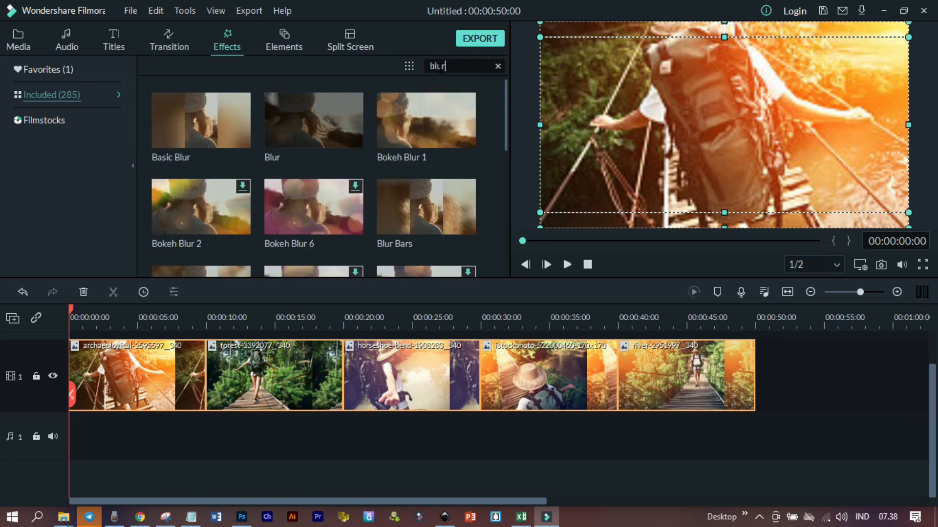
scroll("down", 3)
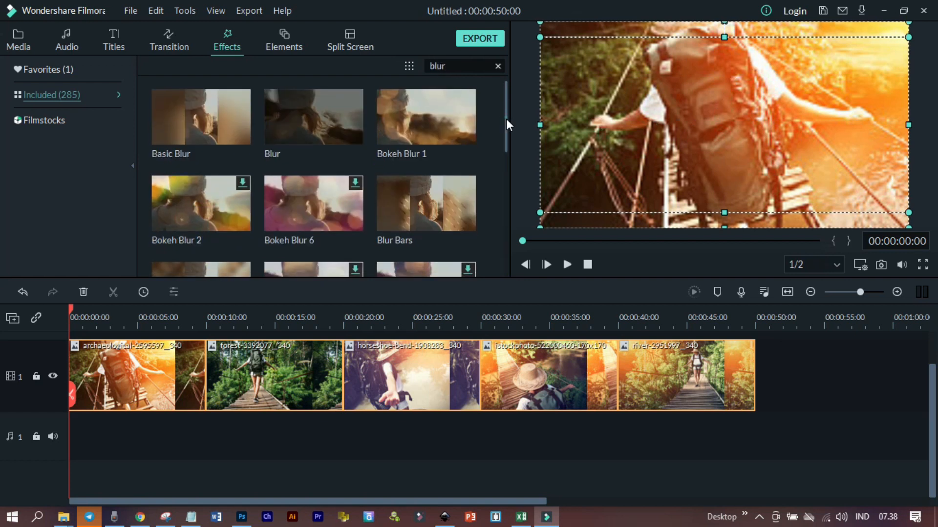
scroll("down", 3)
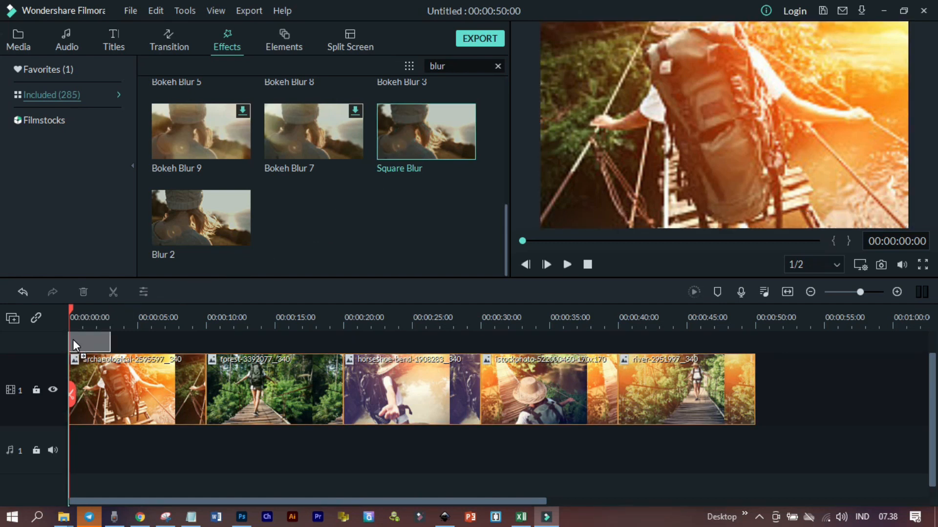
left_click_drag(426, 130, 90, 376)
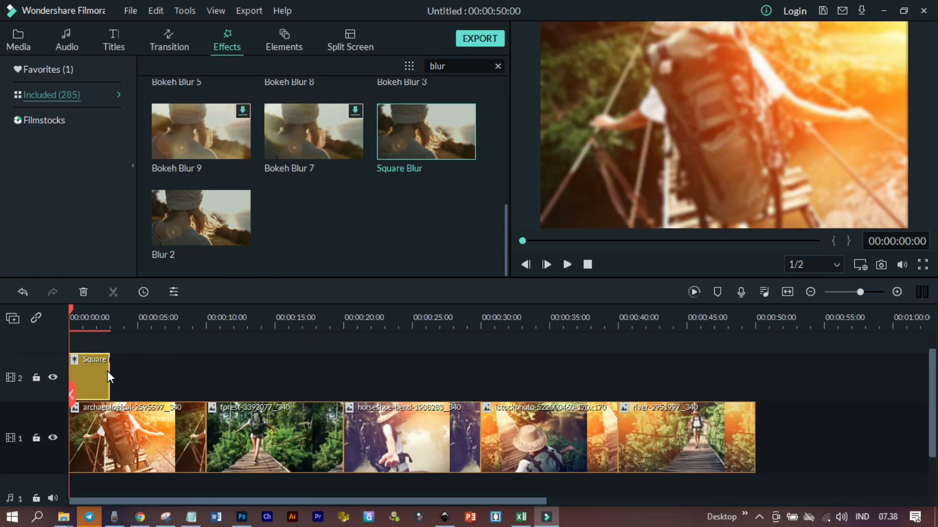
left_click_drag(109, 376, 726, 371)
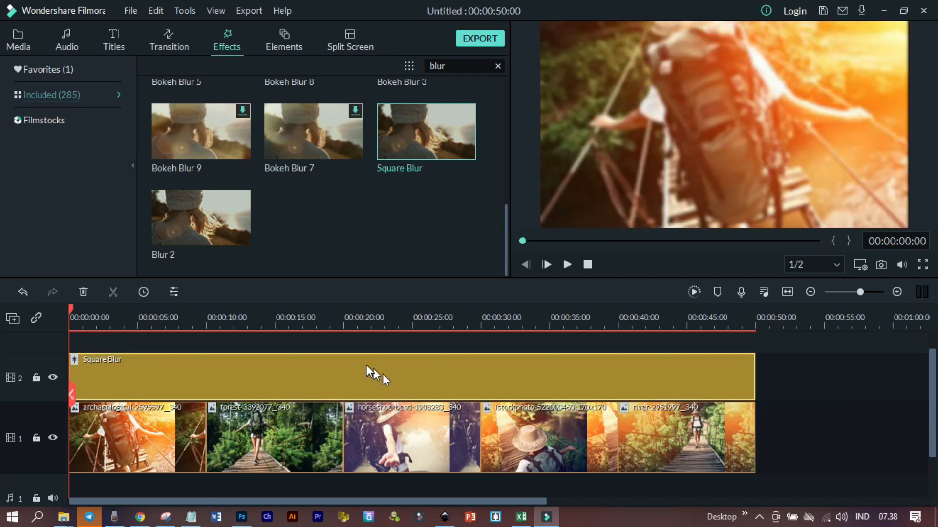
left_click(126, 318)
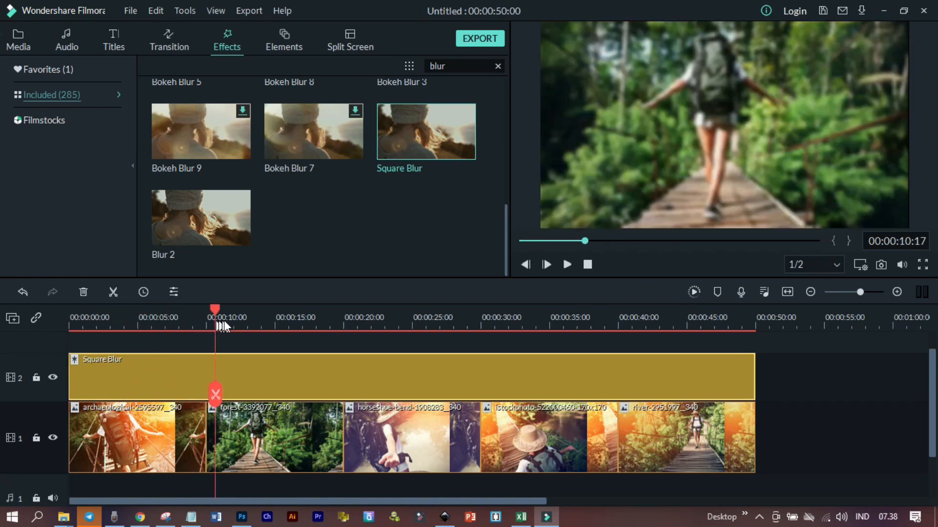
left_click_drag(215, 326, 352, 325)
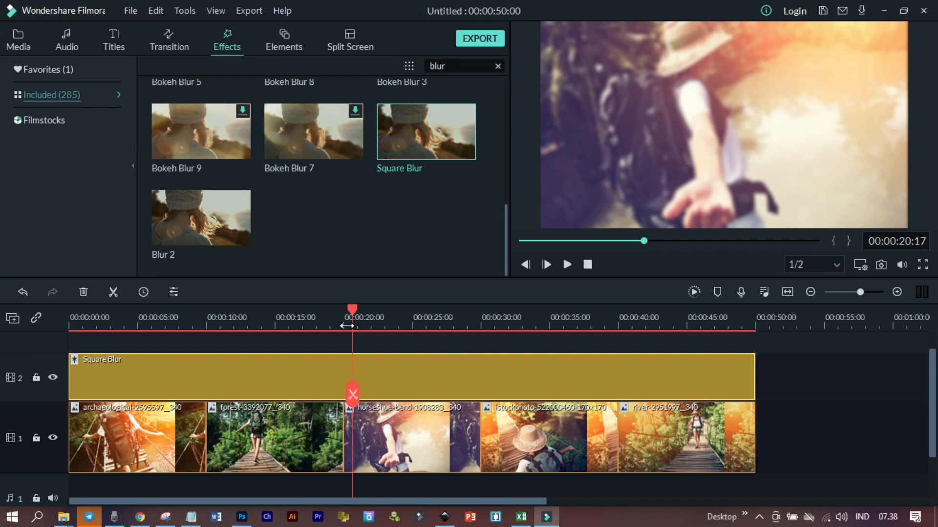
Copy the photos to track 3, then shrink the first one and centre it over the blur.
left_click(18, 37)
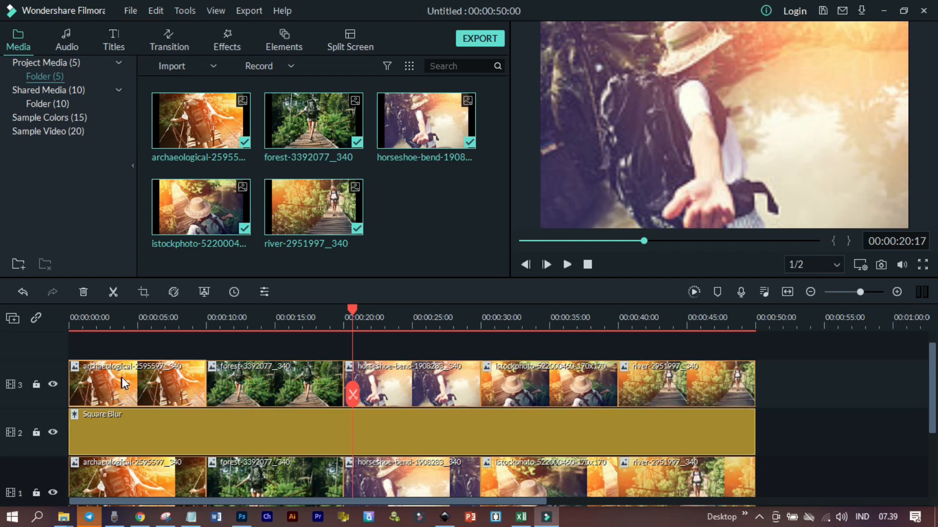
double_click(124, 383)
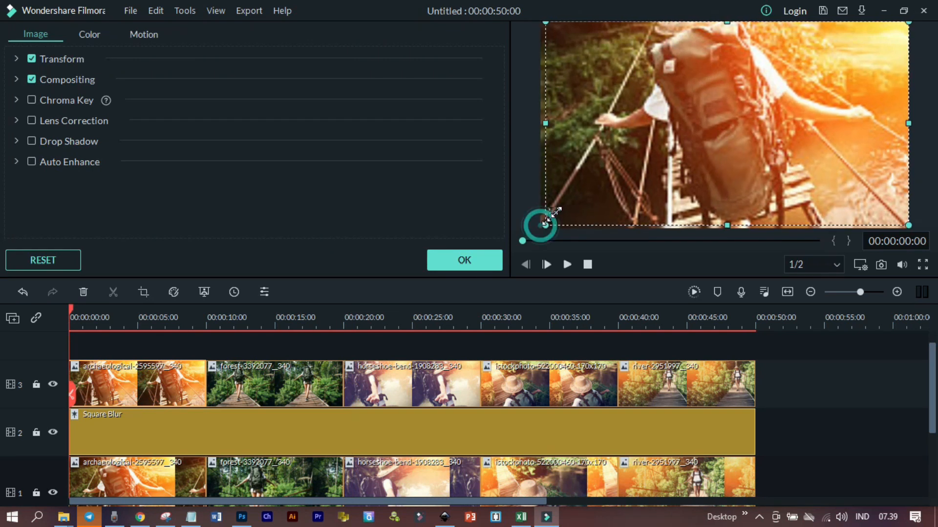
left_click_drag(543, 225, 624, 181)
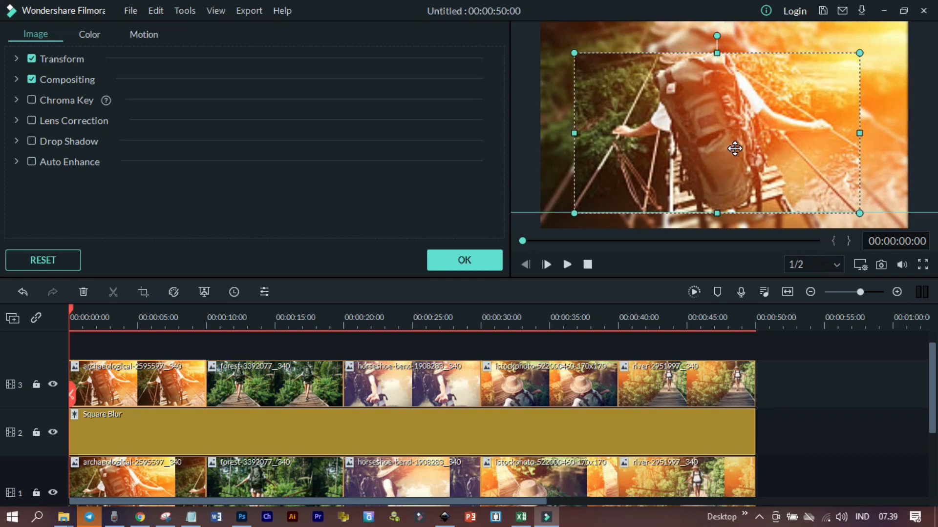
left_click_drag(735, 149, 741, 147)
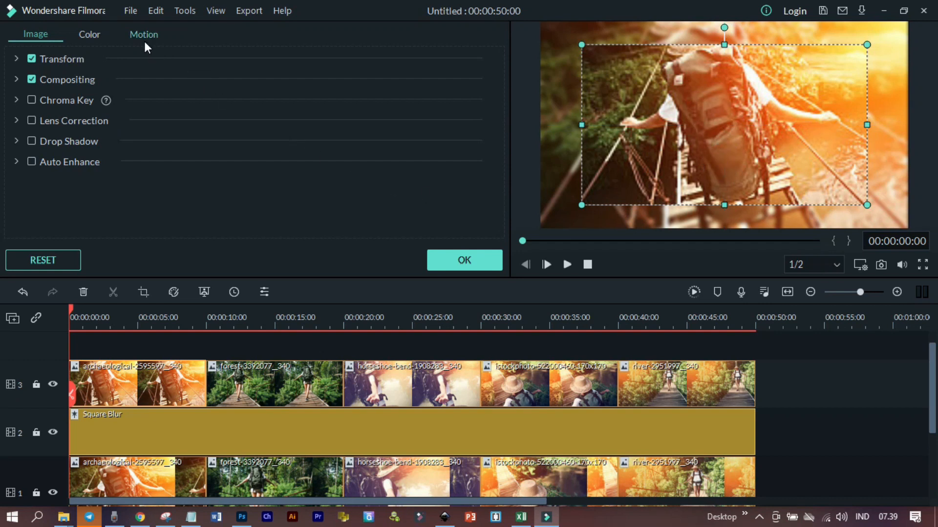
Preview the Fly in and Fade out motion preset on the first photo.
left_click(143, 34)
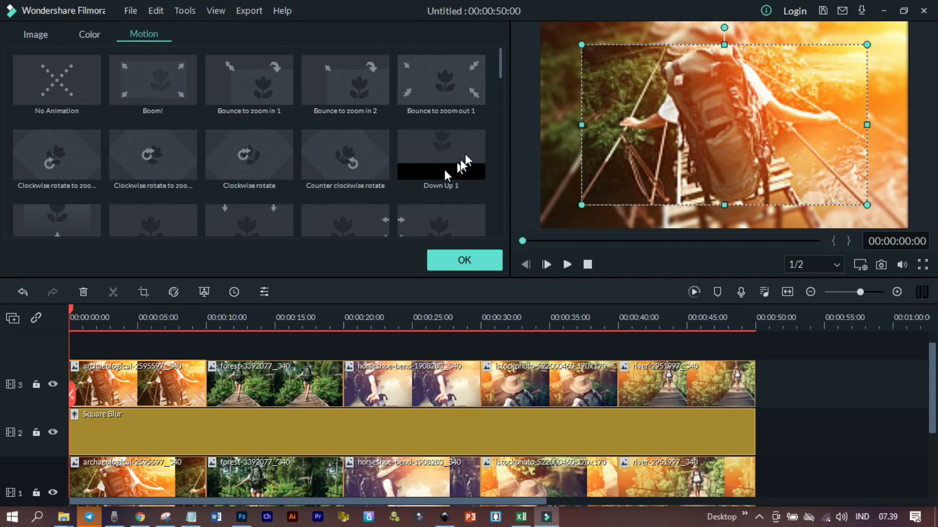
scroll("down", 3)
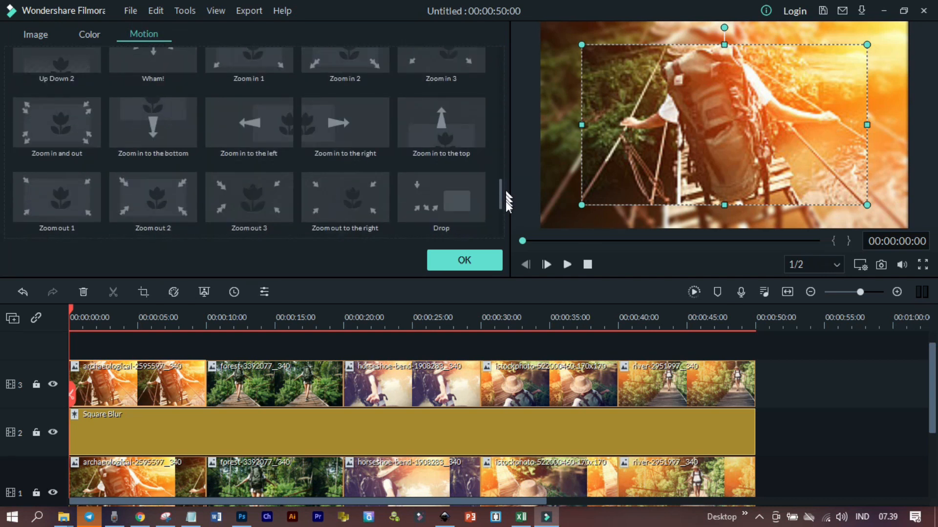
scroll("down", 3)
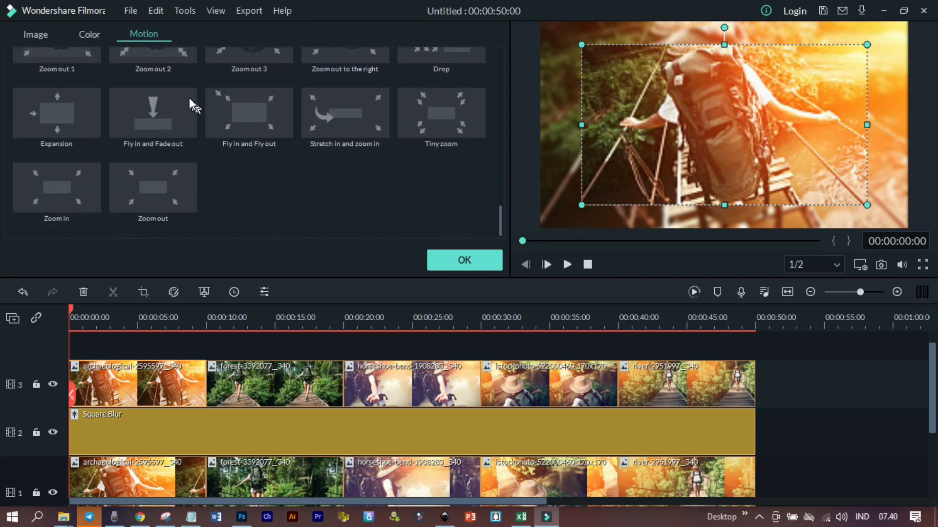
mouse_move(284, 202)
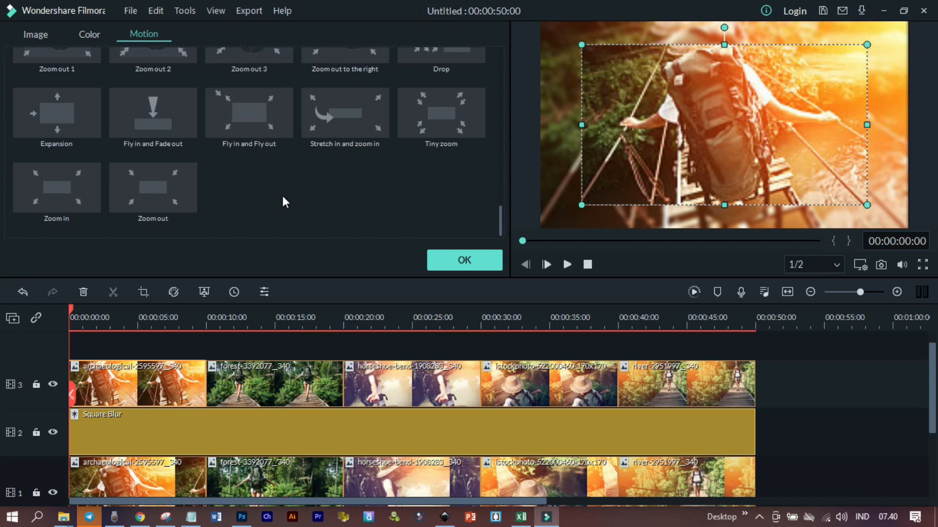
mouse_move(163, 122)
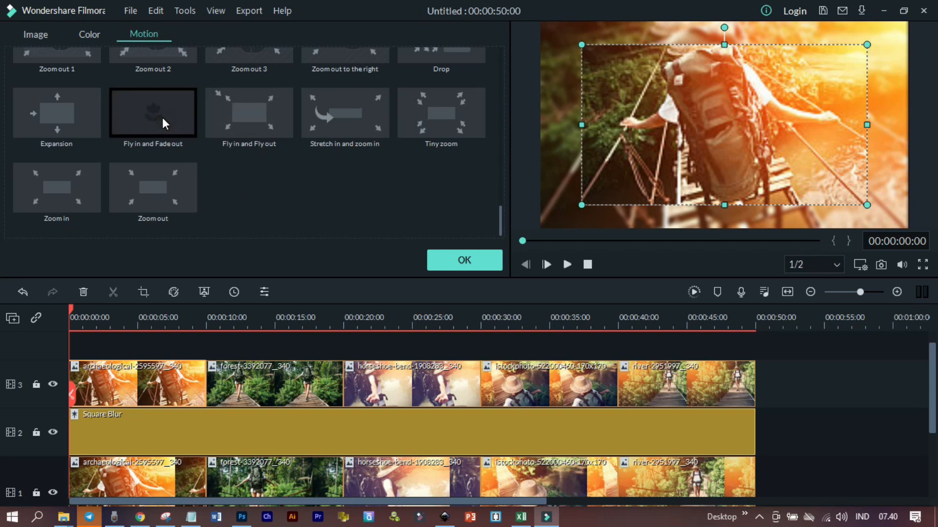
left_click(153, 112)
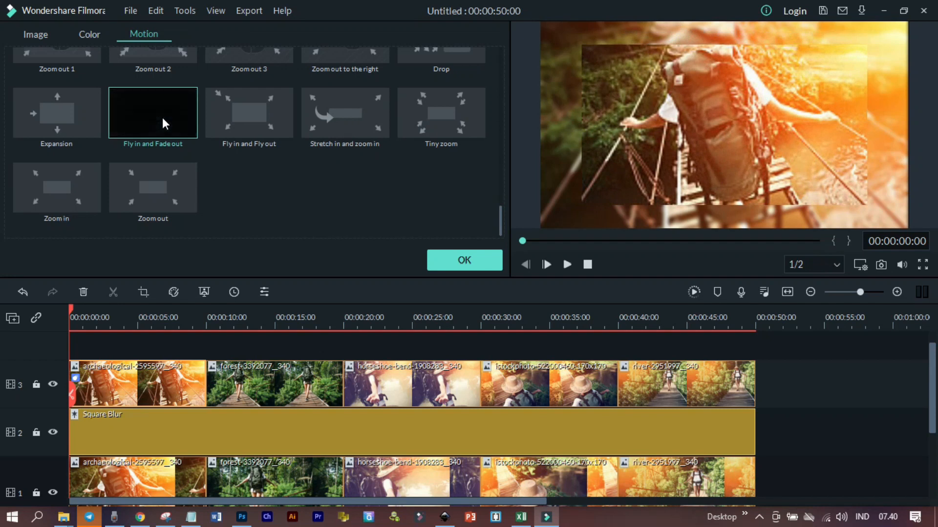
left_click(159, 122)
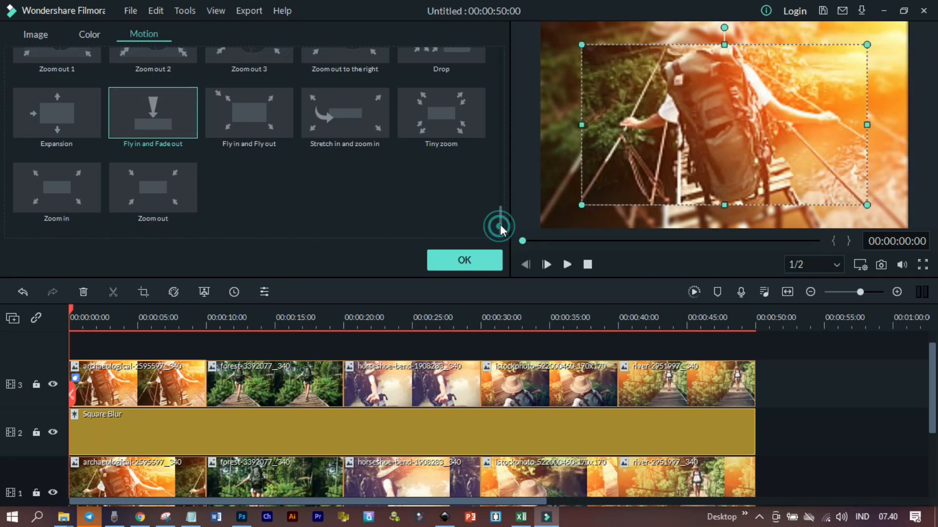
Apply the Zoom in to the bottom motion preset and close the clip settings.
scroll("down", 3)
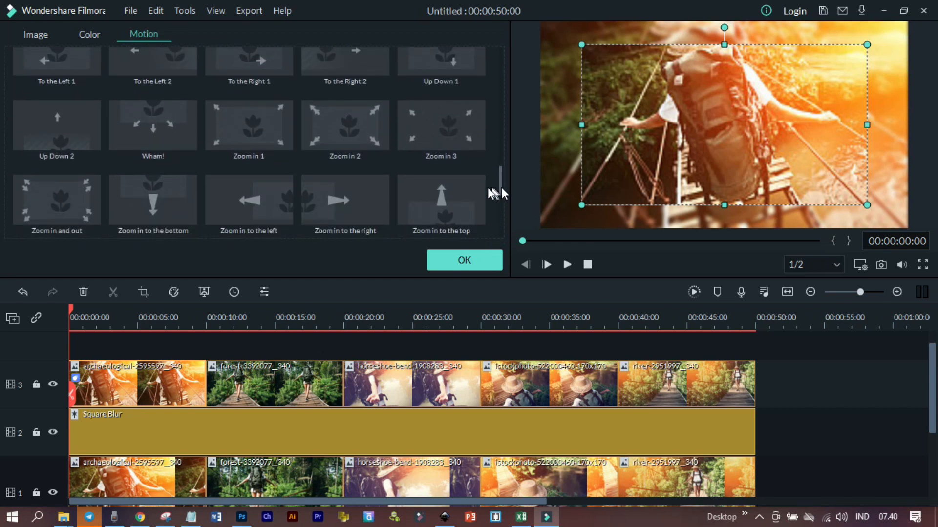
left_click(153, 201)
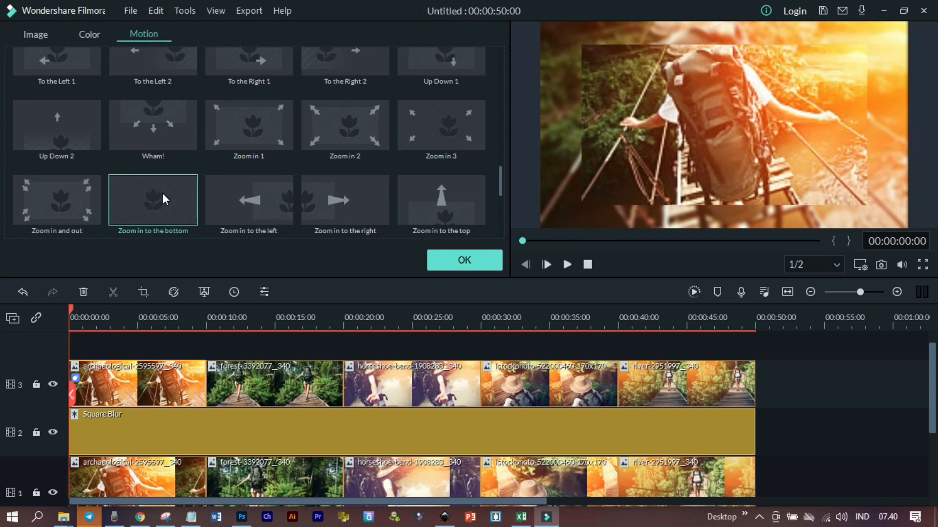
mouse_move(164, 198)
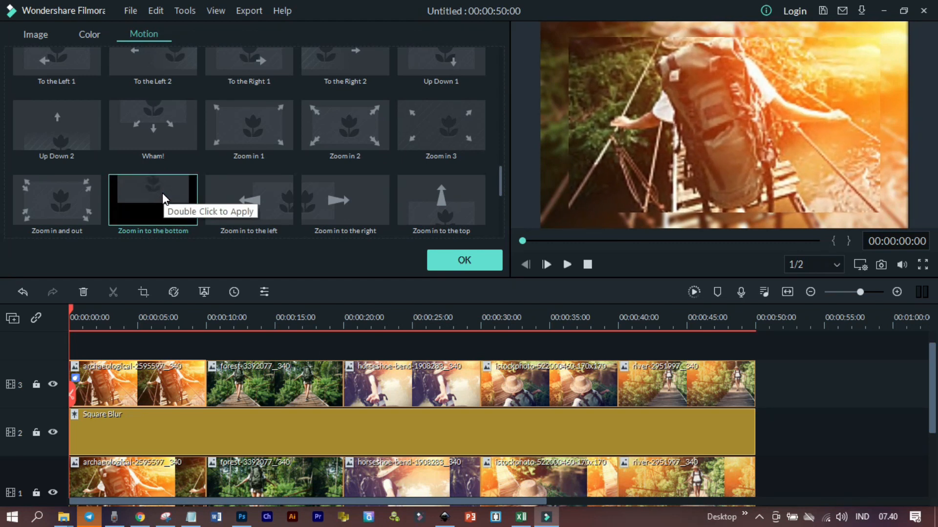
double_click(153, 200)
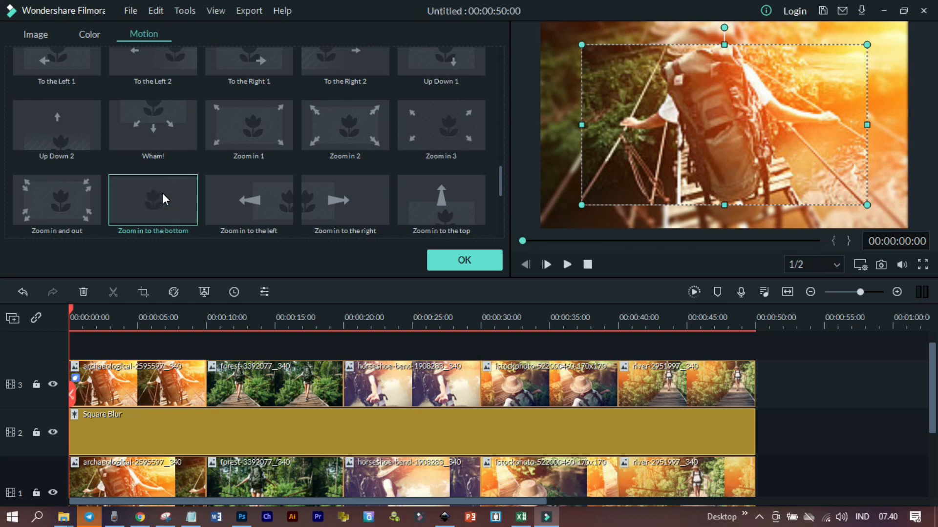
left_click(465, 260)
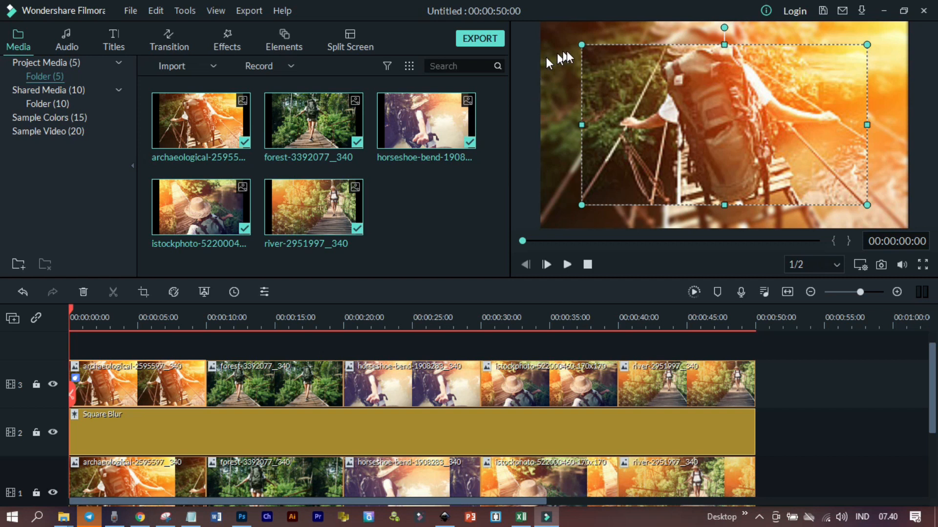
mouse_move(220, 116)
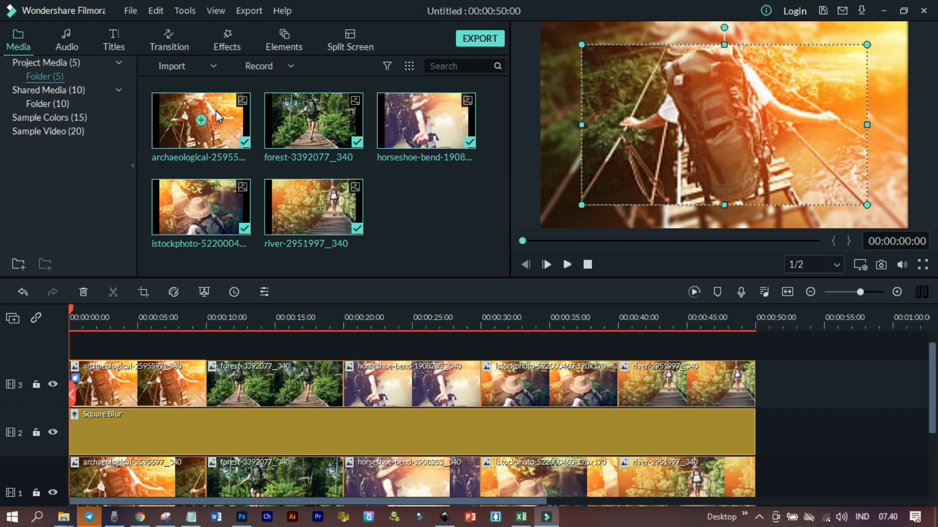
Find the Border effect in the effects library and apply it to the first track-3 photo.
left_click(226, 39)
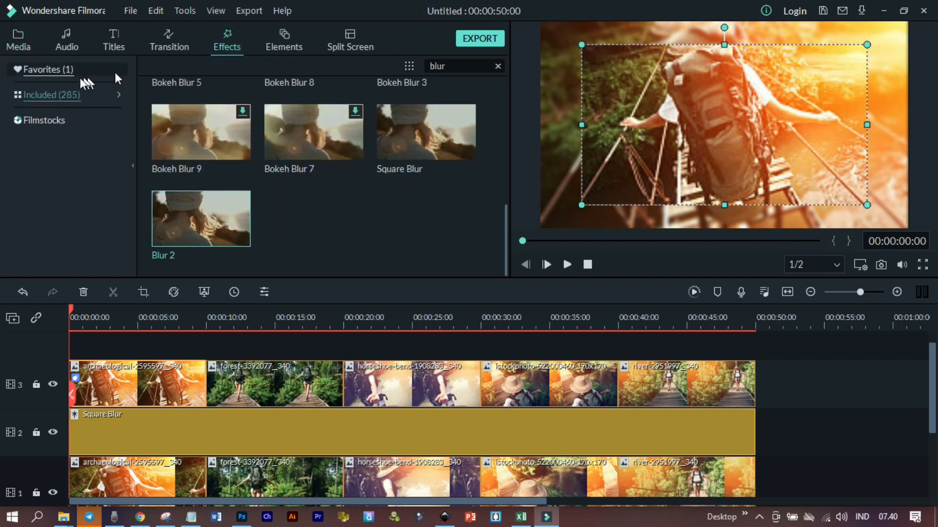
left_click(52, 94)
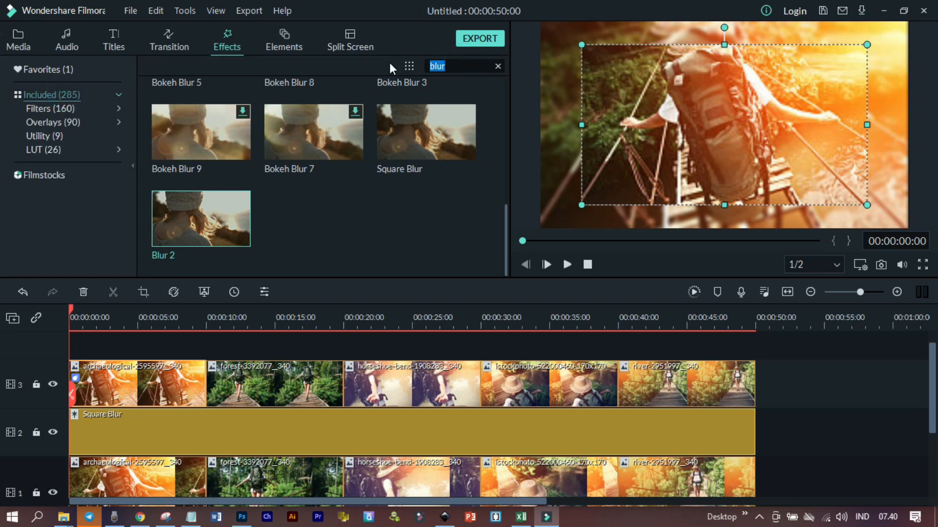
type("bol")
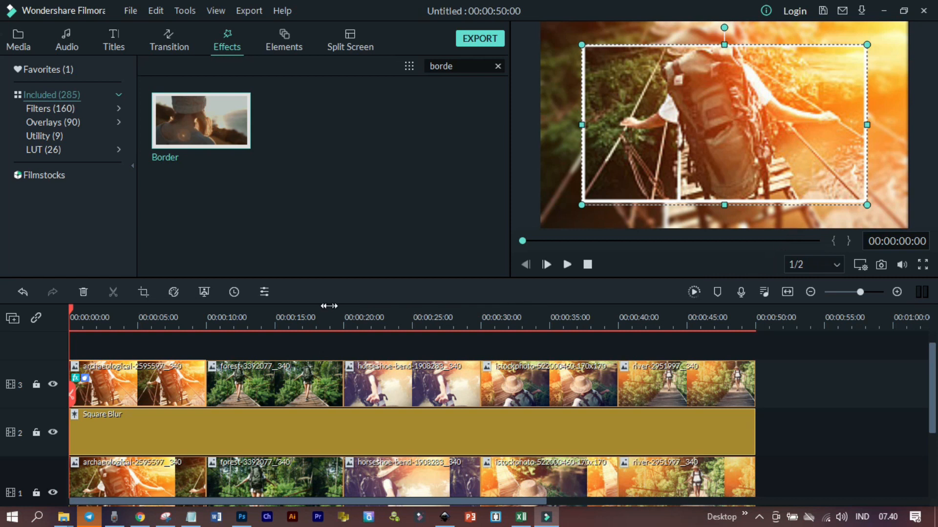
left_click(567, 264)
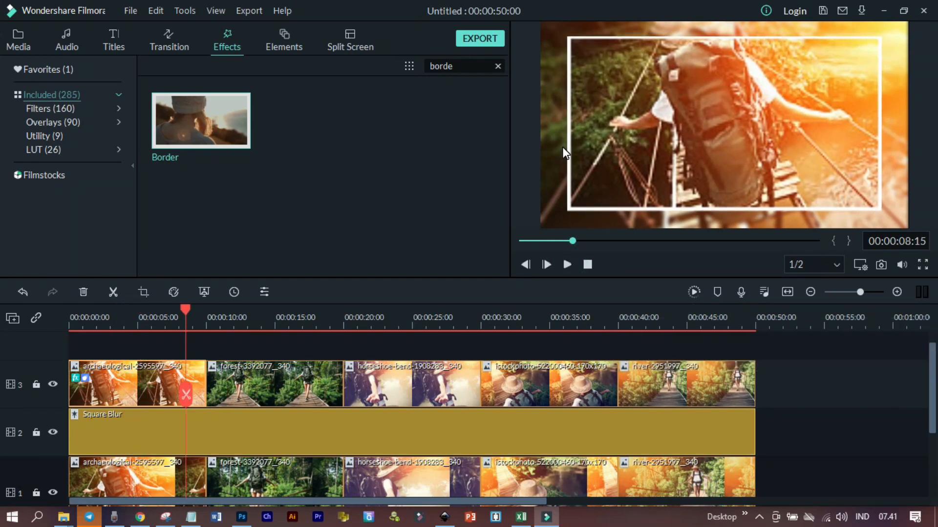
mouse_move(544, 287)
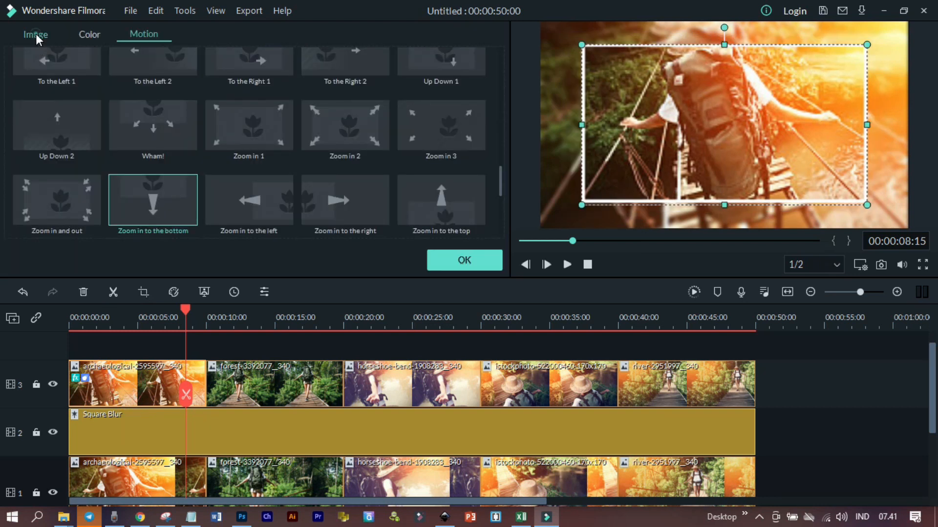
Set the first photo's Border effect start colour to black and confirm.
left_click(30, 34)
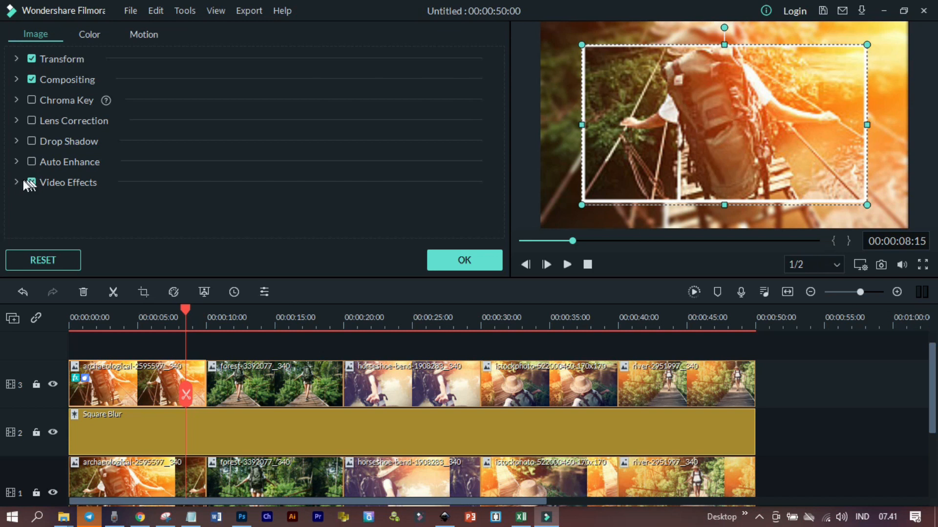
left_click(32, 183)
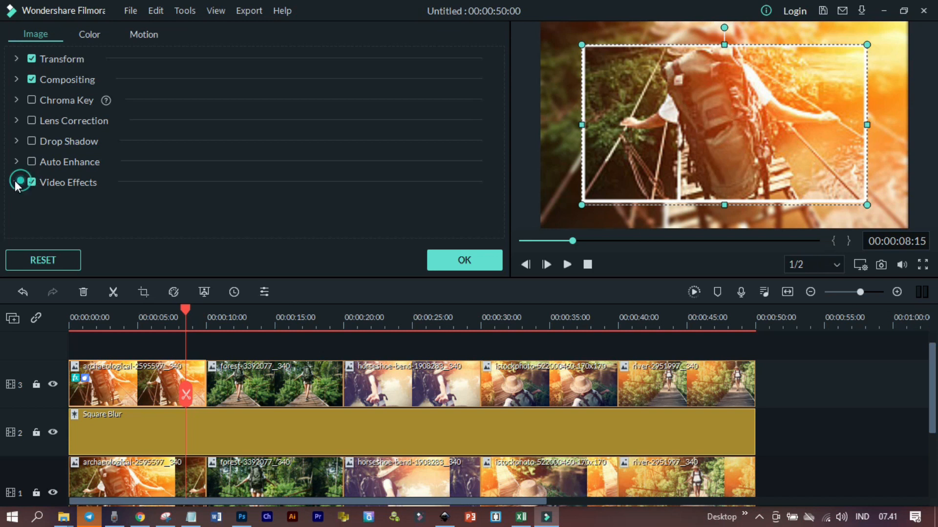
left_click(17, 183)
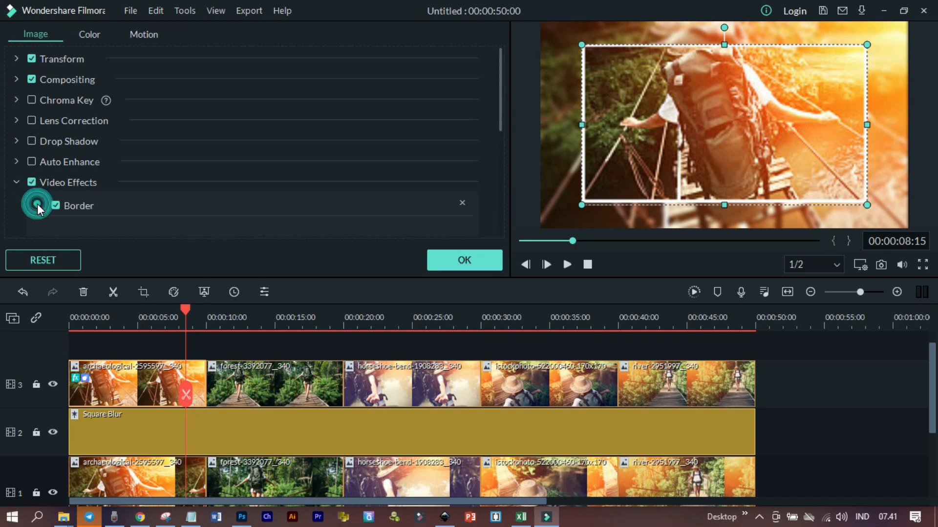
left_click(32, 205)
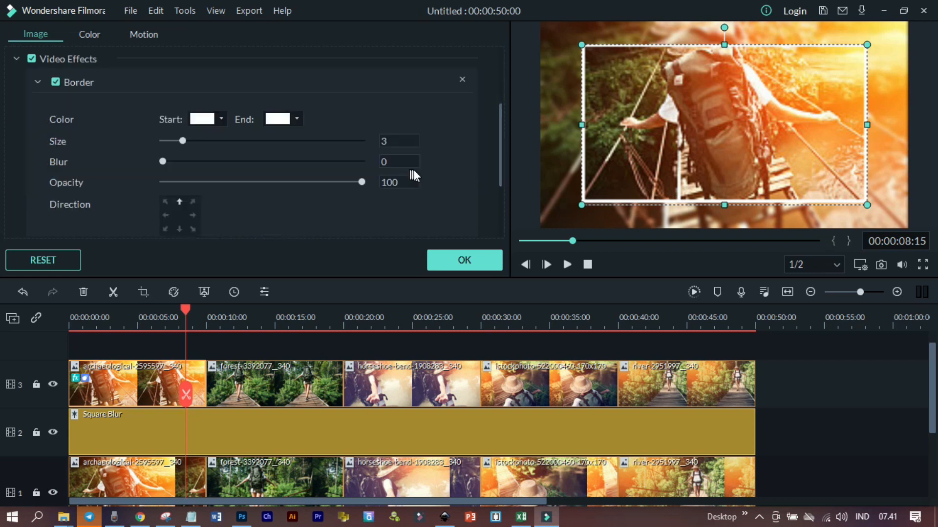
left_click(206, 119)
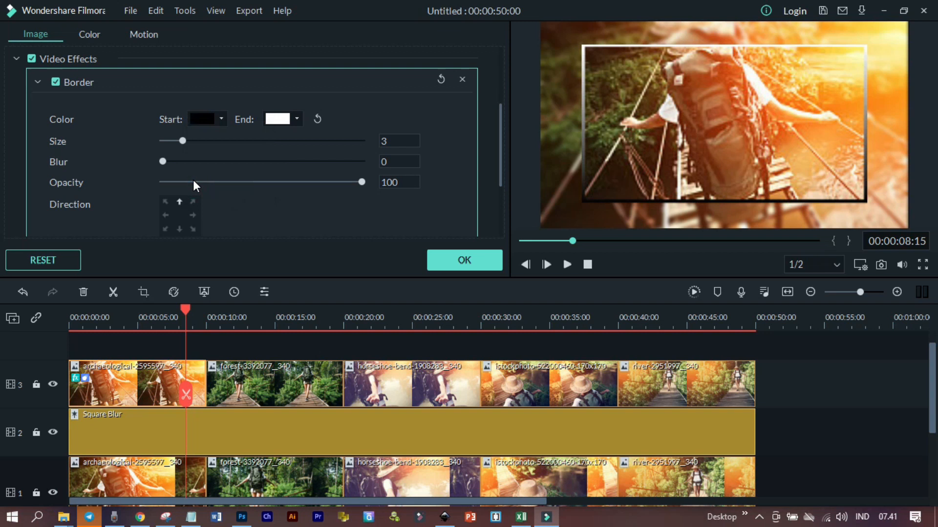
left_click(295, 119)
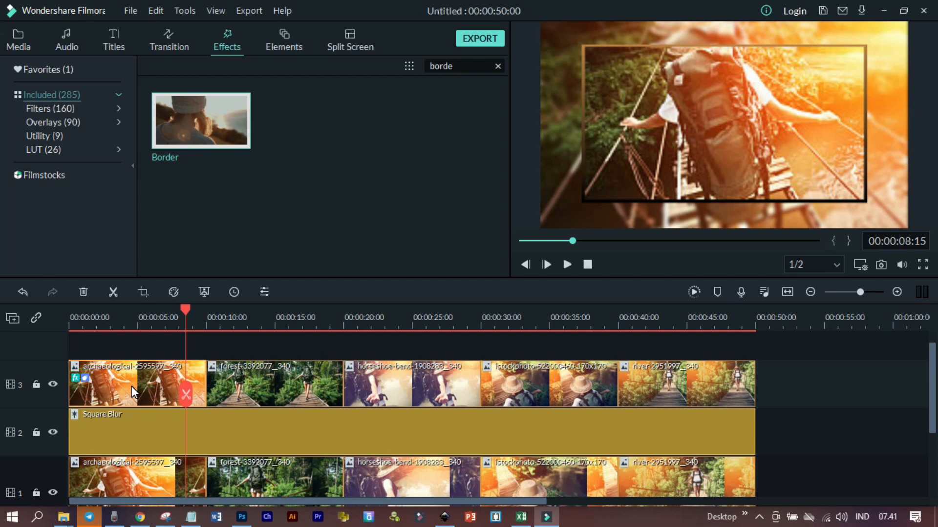
Paste the first photo's Border effect onto the other four top-track photo clips.
right_click(132, 391)
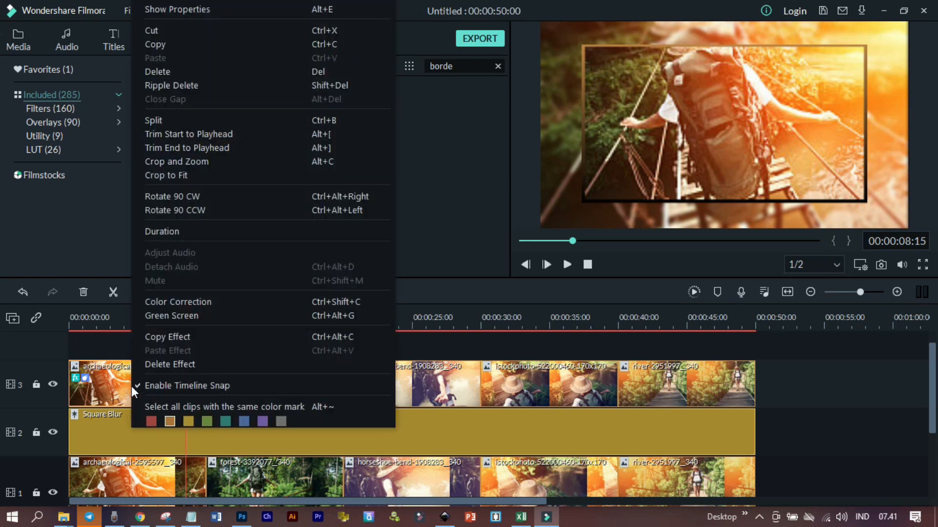
mouse_move(168, 344)
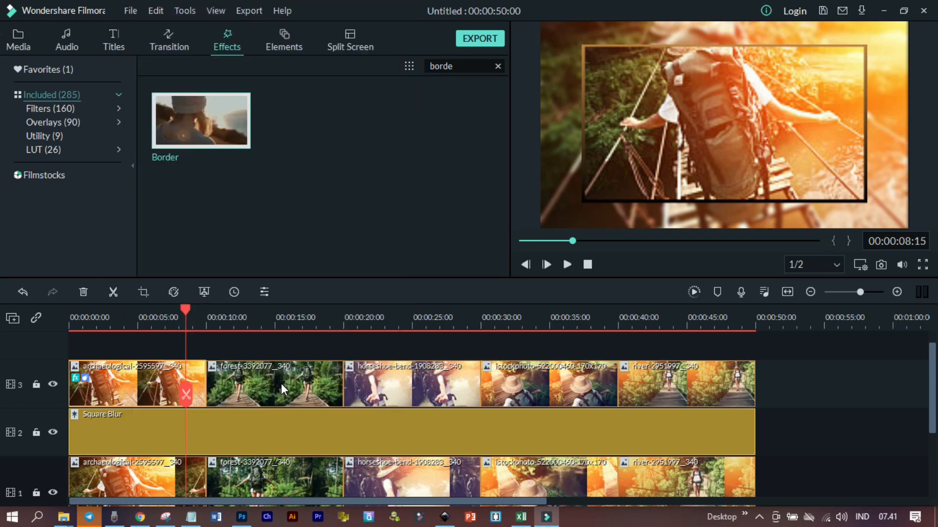
right_click(283, 389)
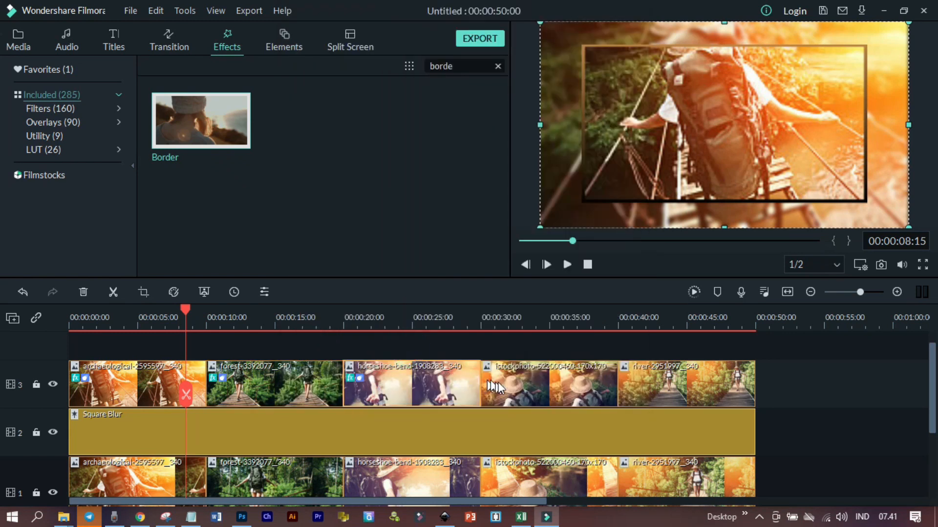
right_click(497, 386)
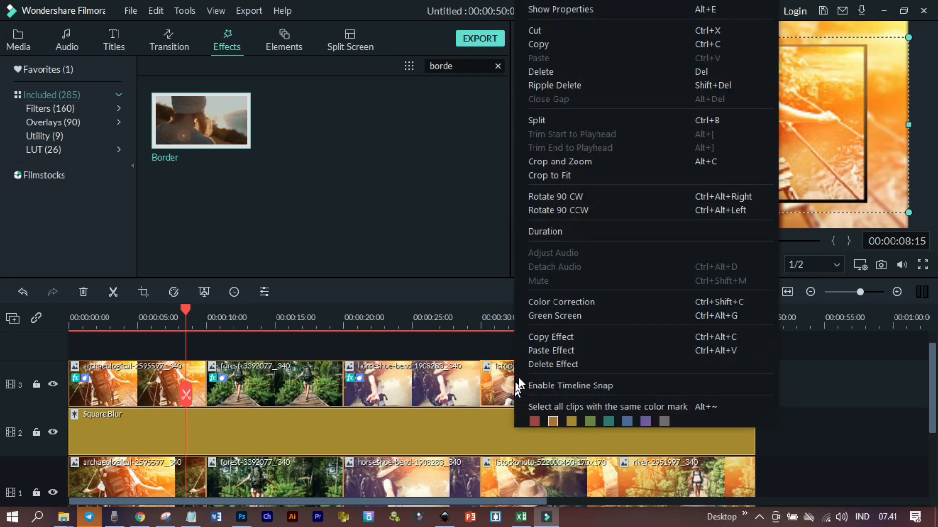
left_click(685, 386)
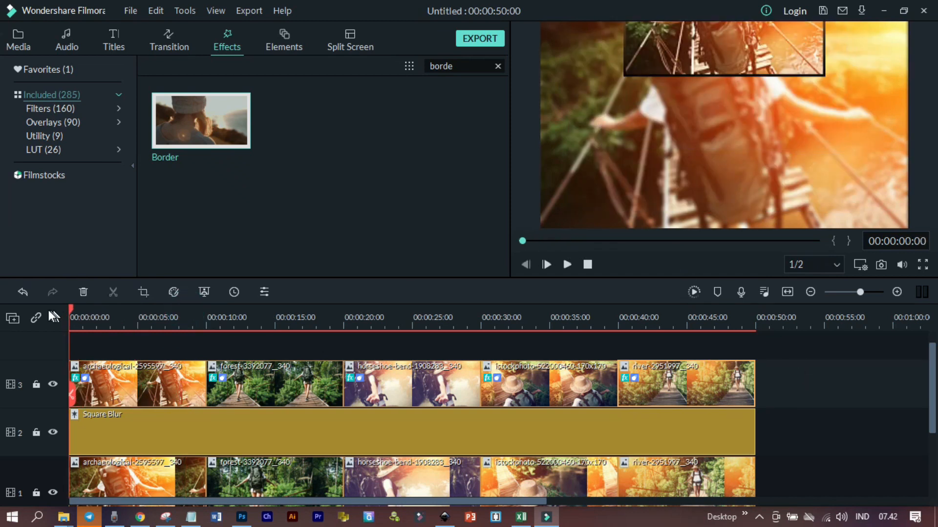
Play and pause the framed slideshow preview, then return to the Media library.
left_click(567, 265)
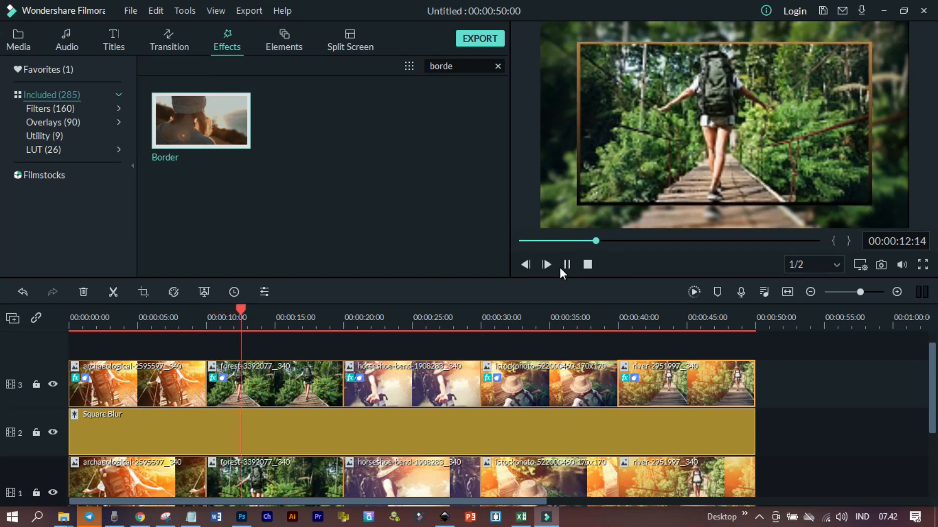
left_click(566, 265)
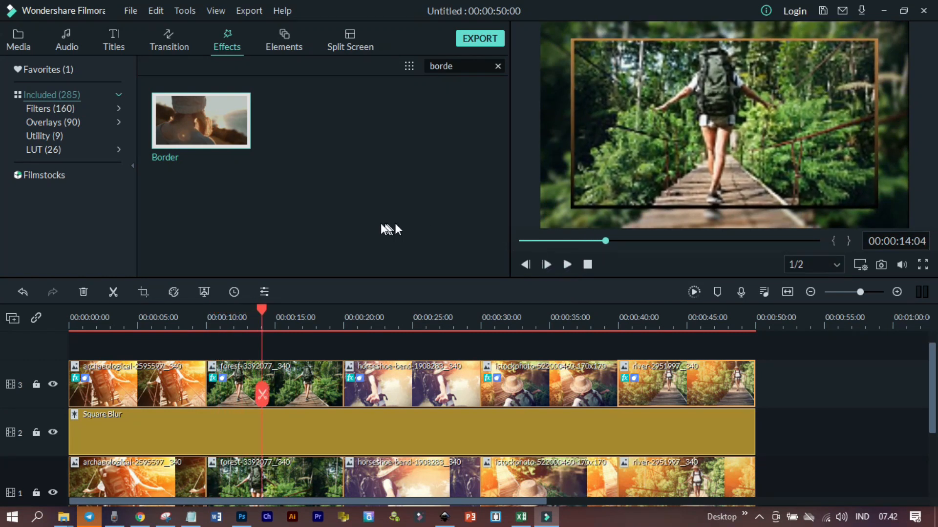
left_click(18, 36)
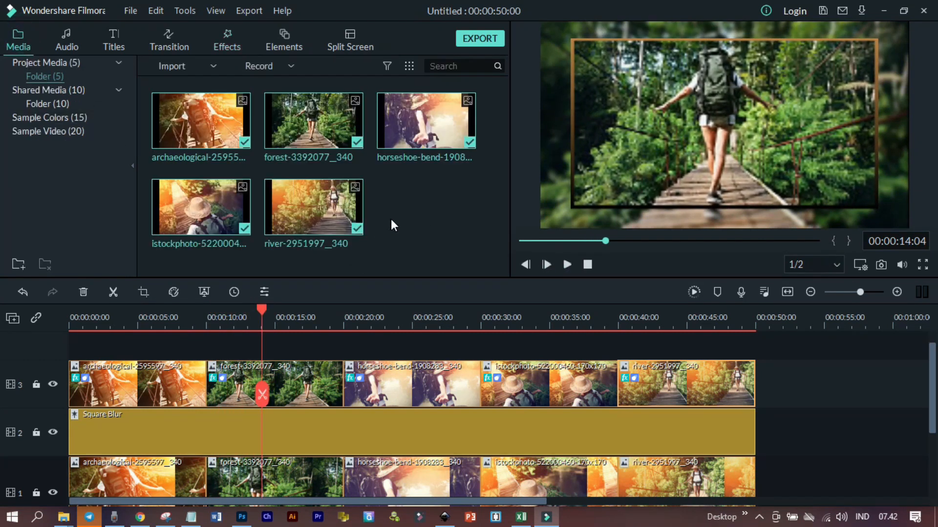
Import the Nostalgic Place - Myuu track and trim it to end at 50 seconds.
left_click(171, 66)
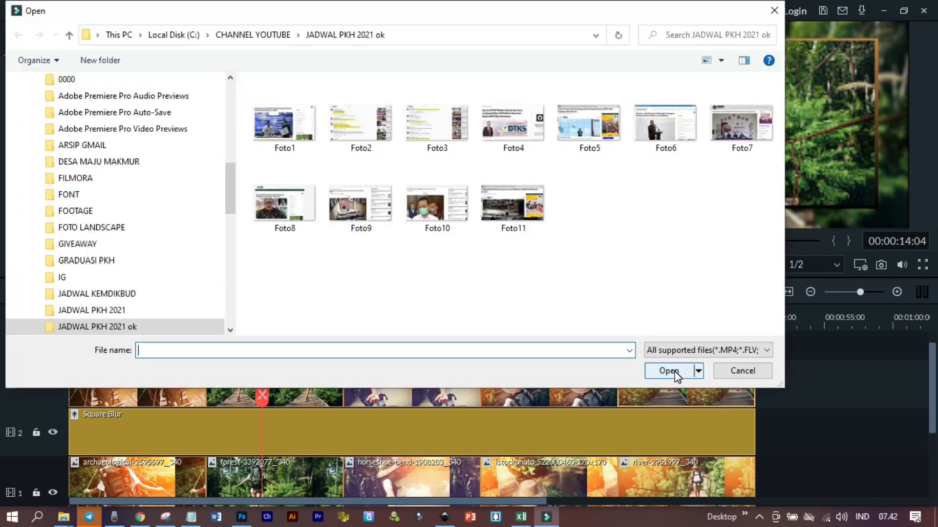
left_click(253, 35)
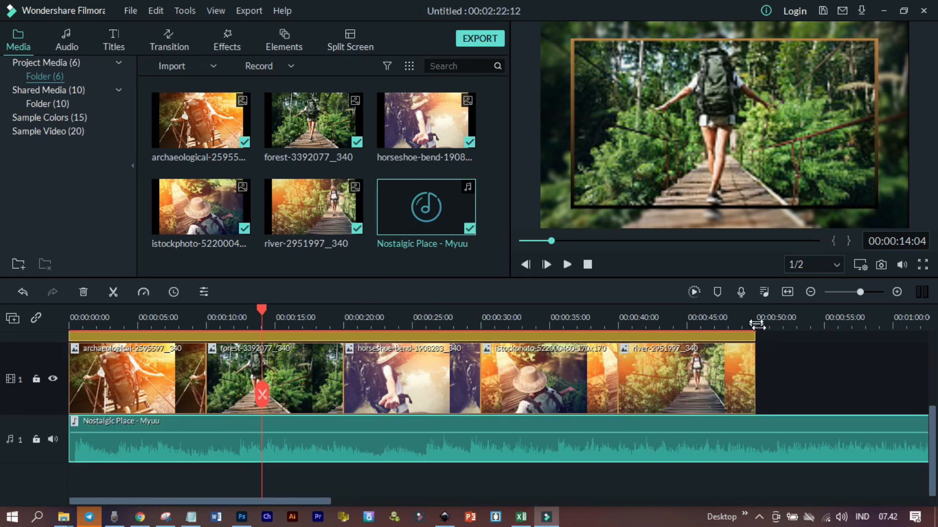
left_click_drag(262, 311, 754, 310)
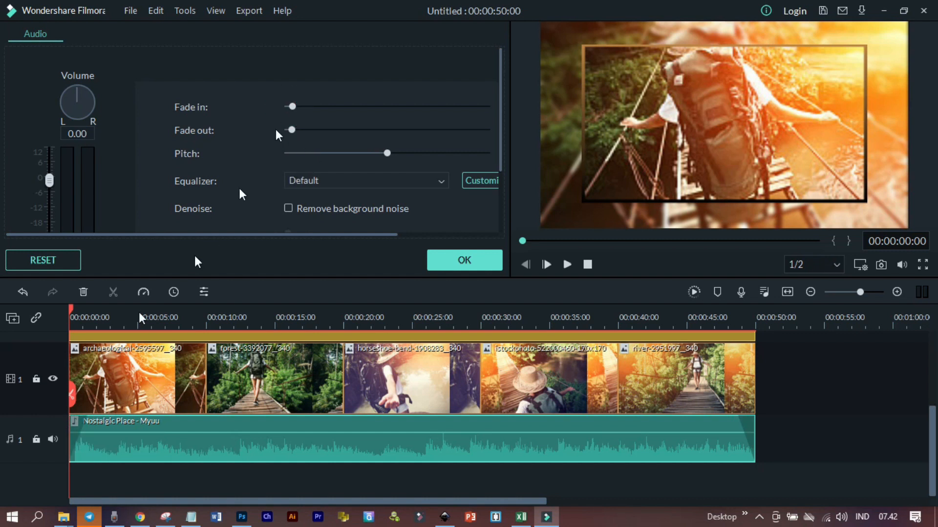
mouse_move(739, 432)
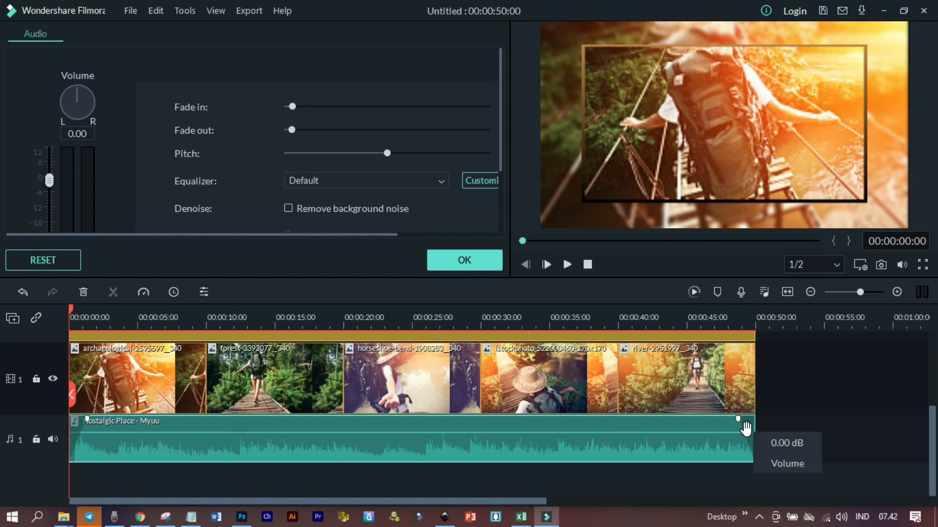
Confirm the background music's fade-out in the audio settings.
left_click(464, 259)
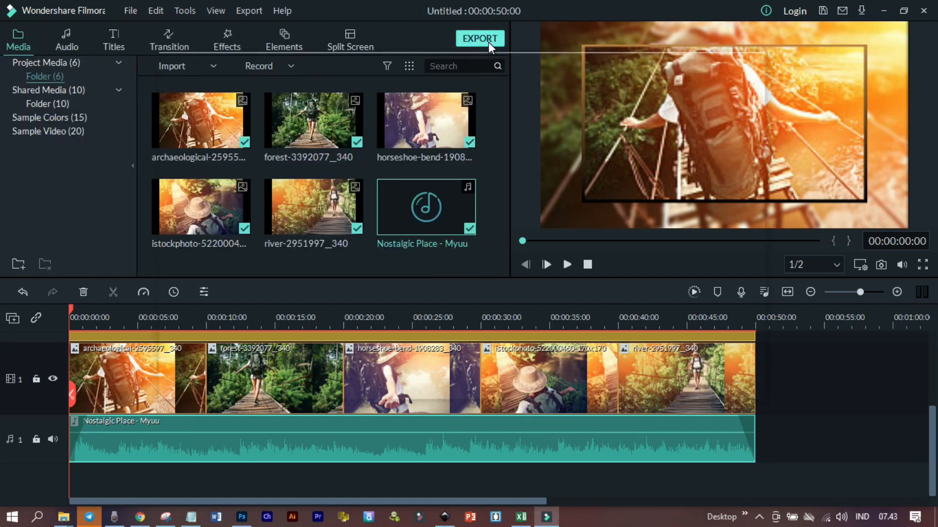
Export the slideshow locally as an MP4 named 'FOTO KENANGAN DI HUTAN'.
left_click(480, 38)
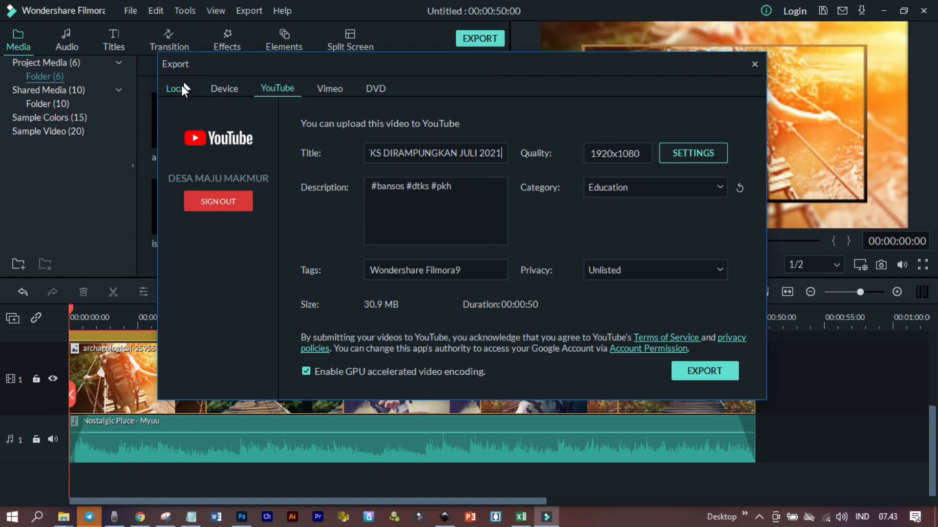
left_click(176, 88)
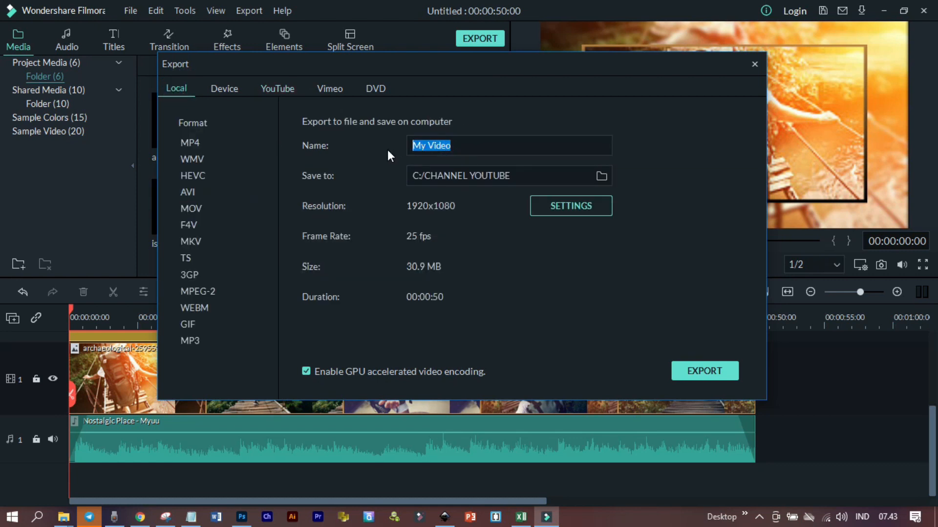
type("FOTO")
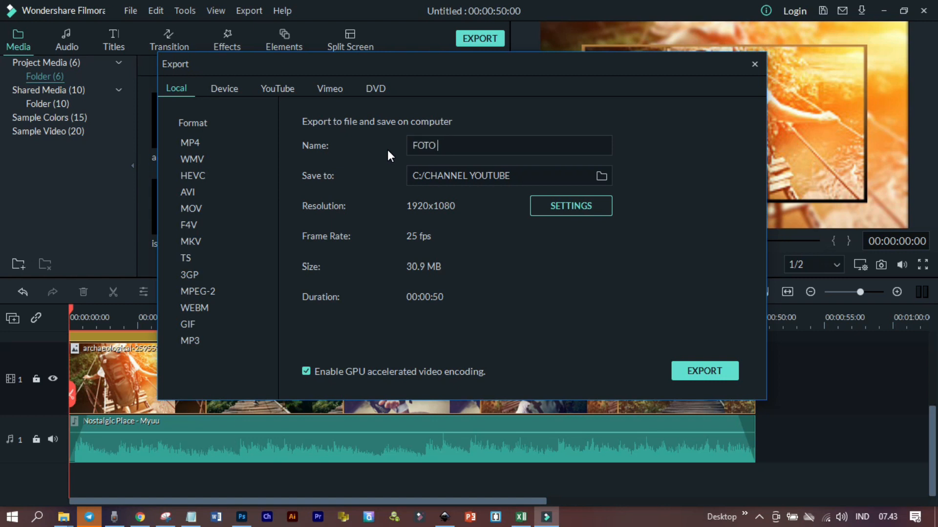
type("KENANGAN")
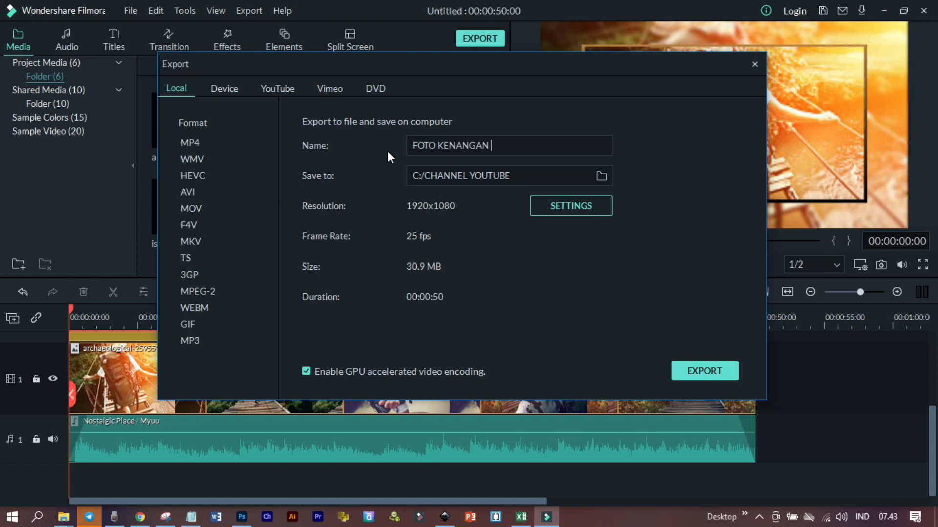
type("DI HUTAN")
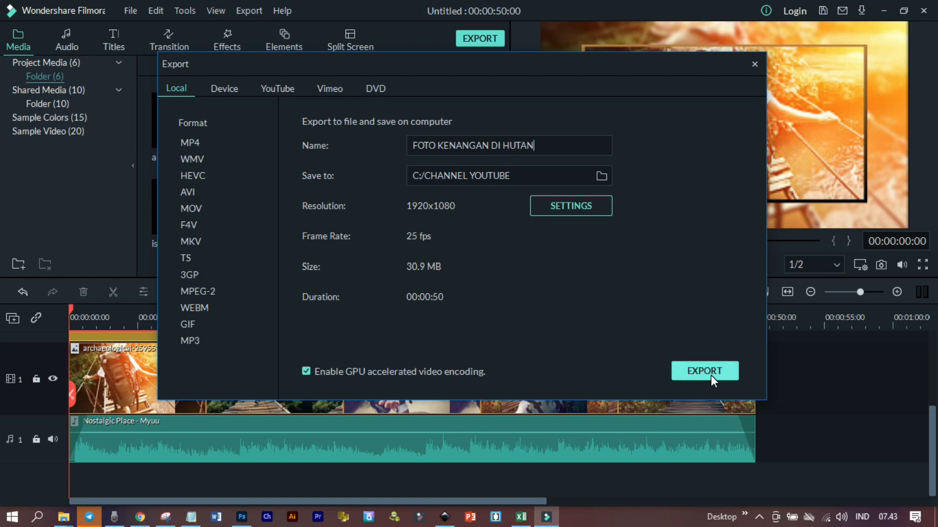
left_click(705, 371)
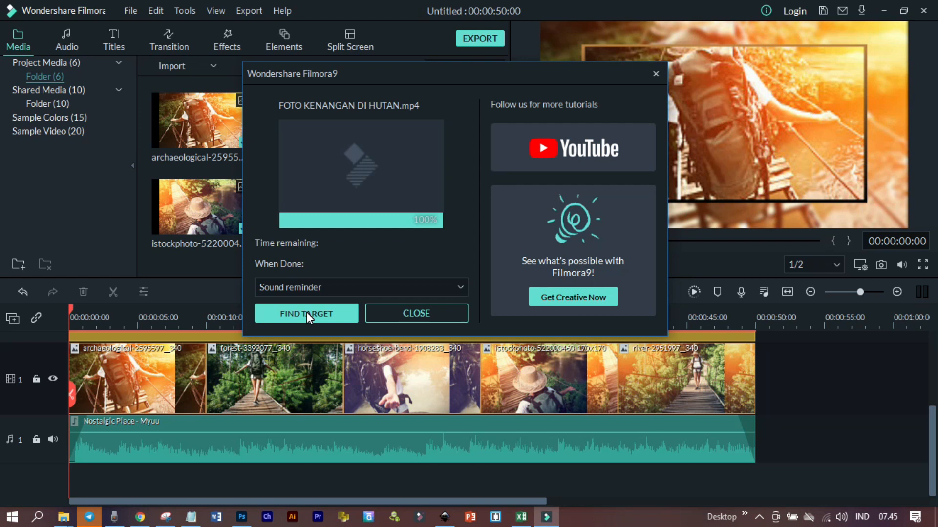
Open FOTO KENANGAN DI HUTAN from the CHANNEL YOUTUBE folder for playback.
left_click(429, 314)
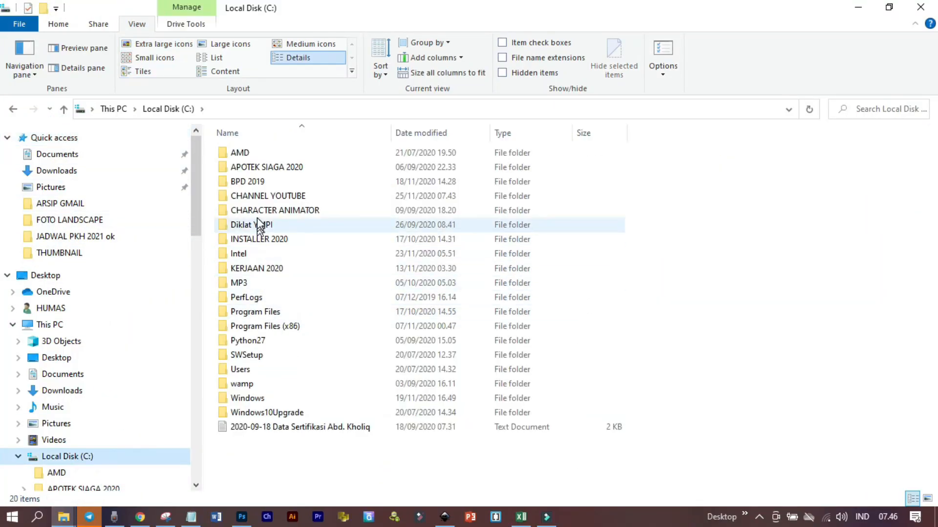
double_click(268, 196)
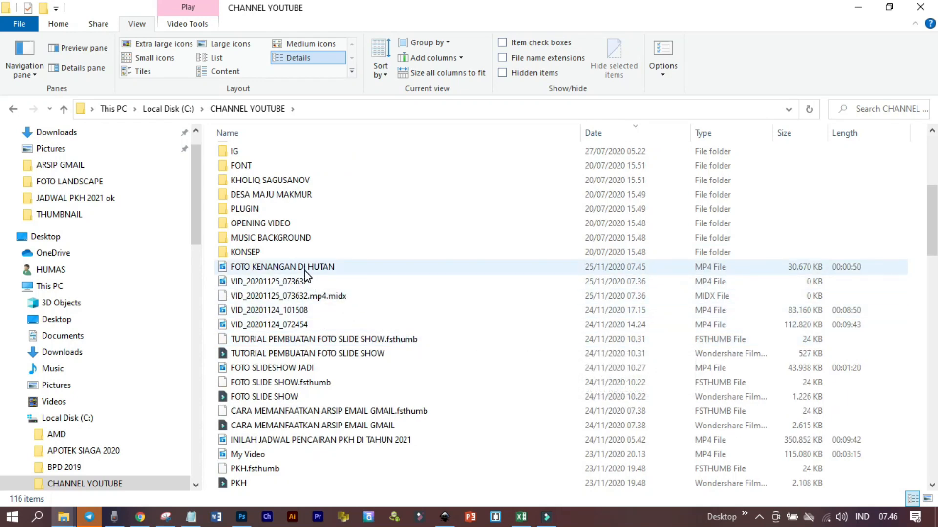
right_click(301, 267)
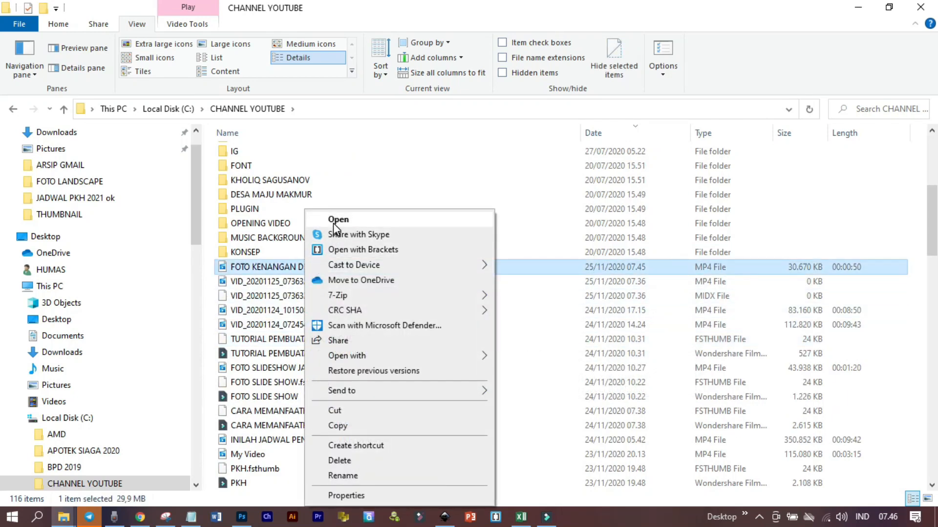
left_click(338, 219)
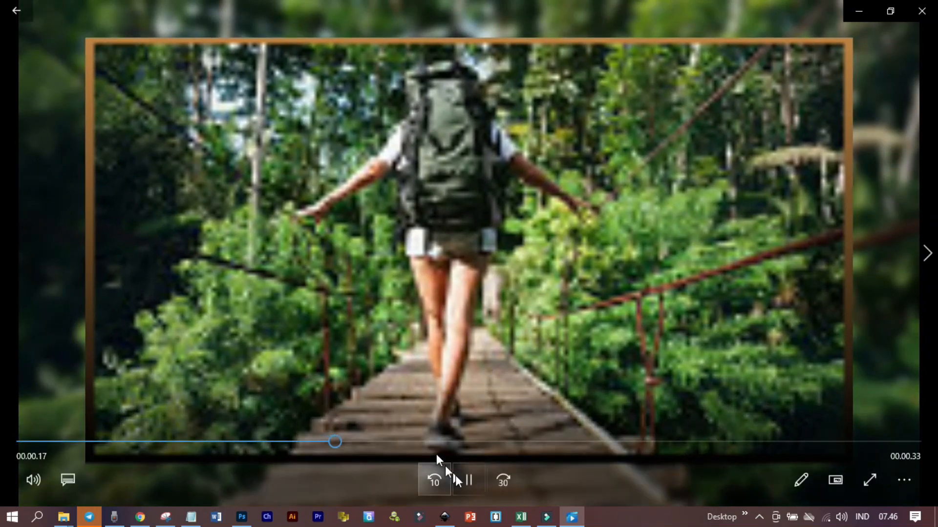
Watch the exported video in Movies & TV, pausing it around 18 seconds.
left_click(468, 481)
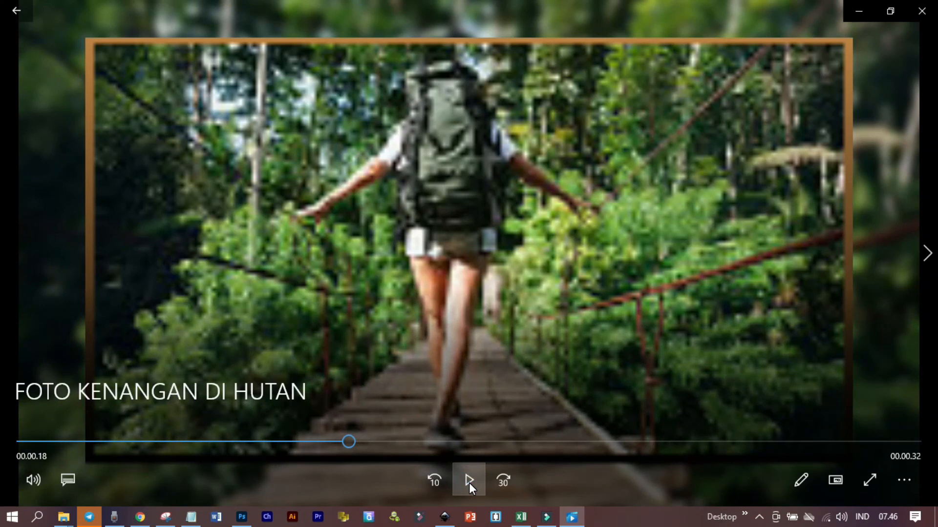
left_click(469, 480)
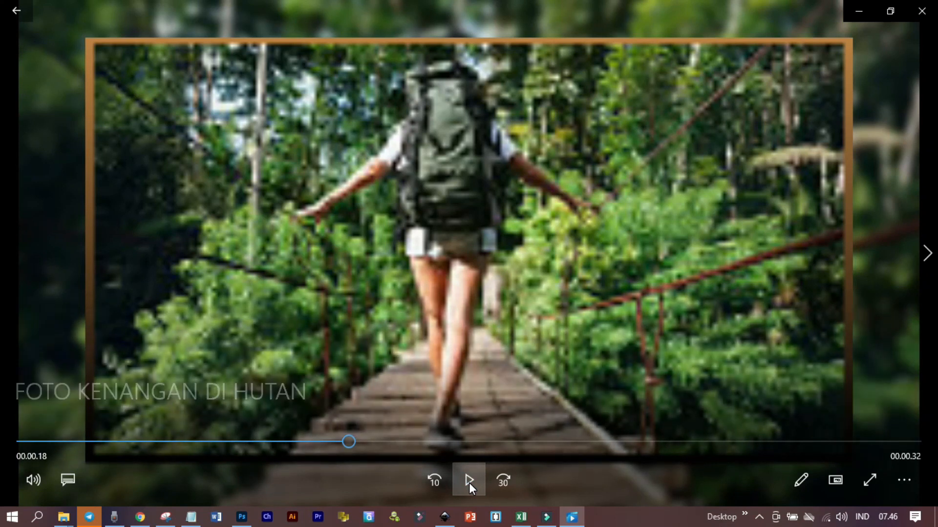